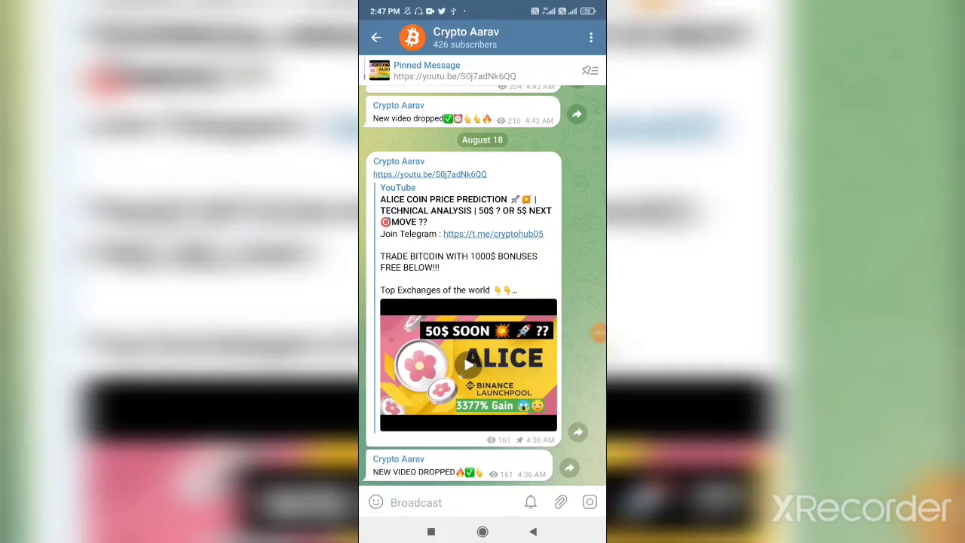
Return to the chat list and open the Trading career premium VIP channel.
click(378, 37)
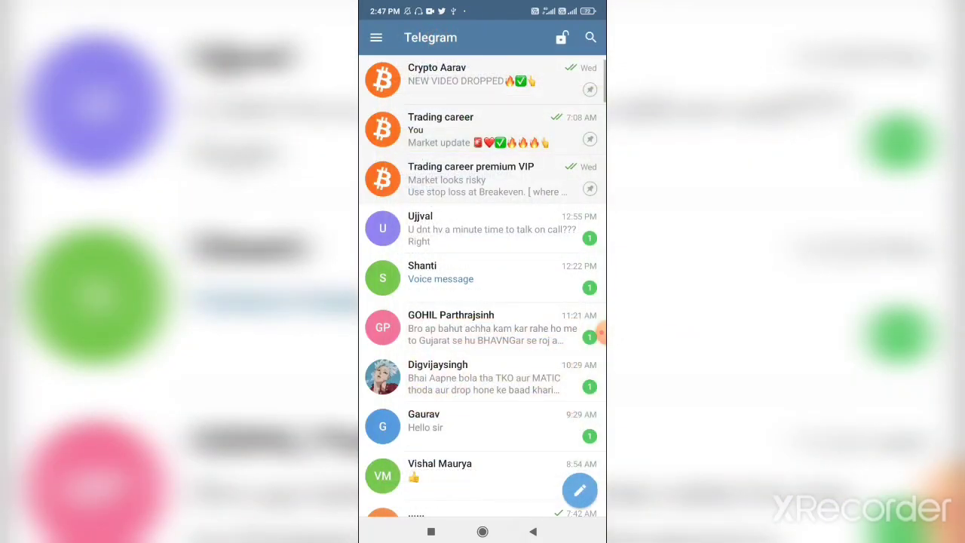
click(470, 178)
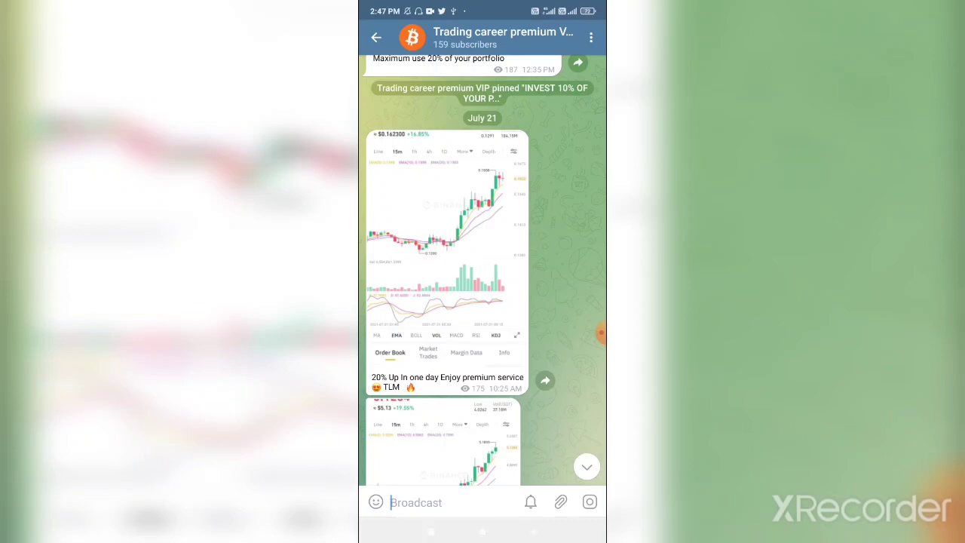
Browse the premium VIP channel's July trading calls on coin gains.
click(446, 241)
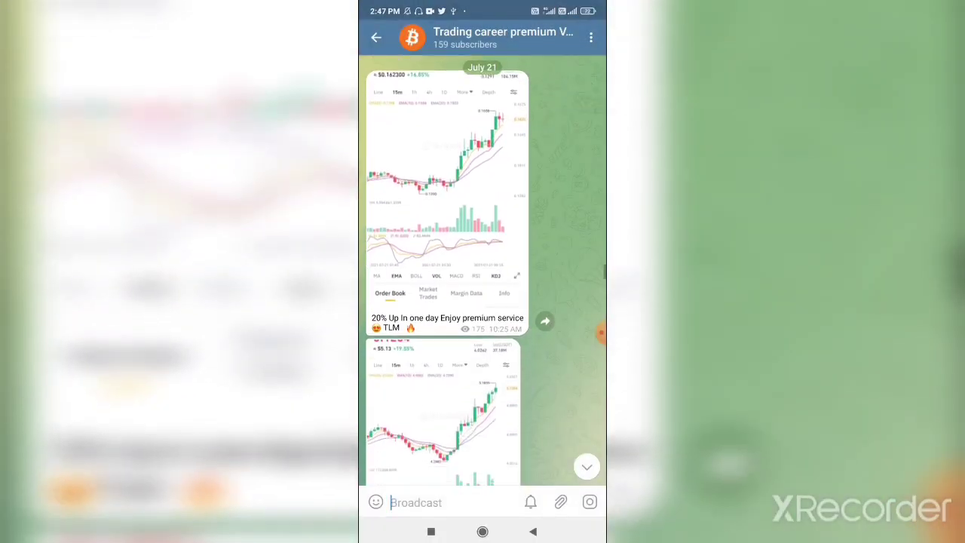
click(447, 188)
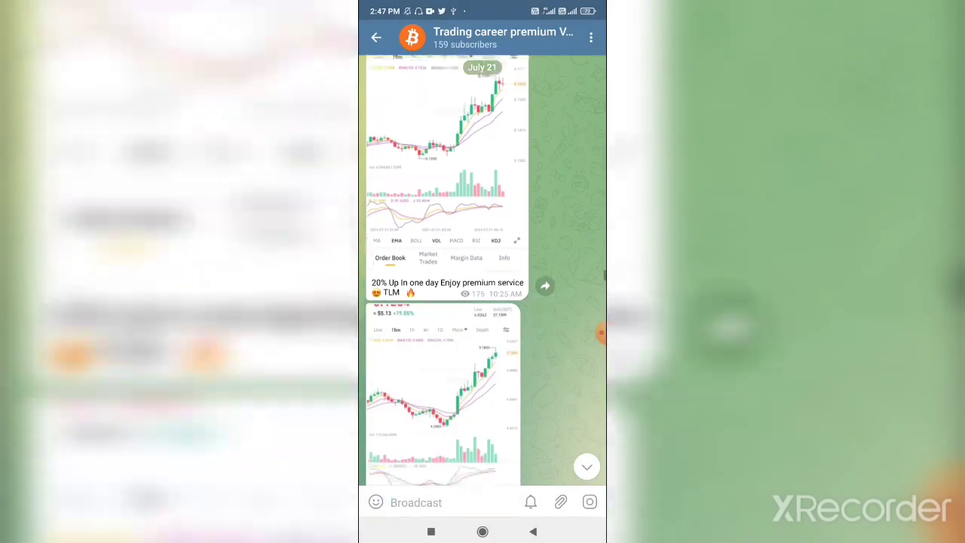
click(445, 384)
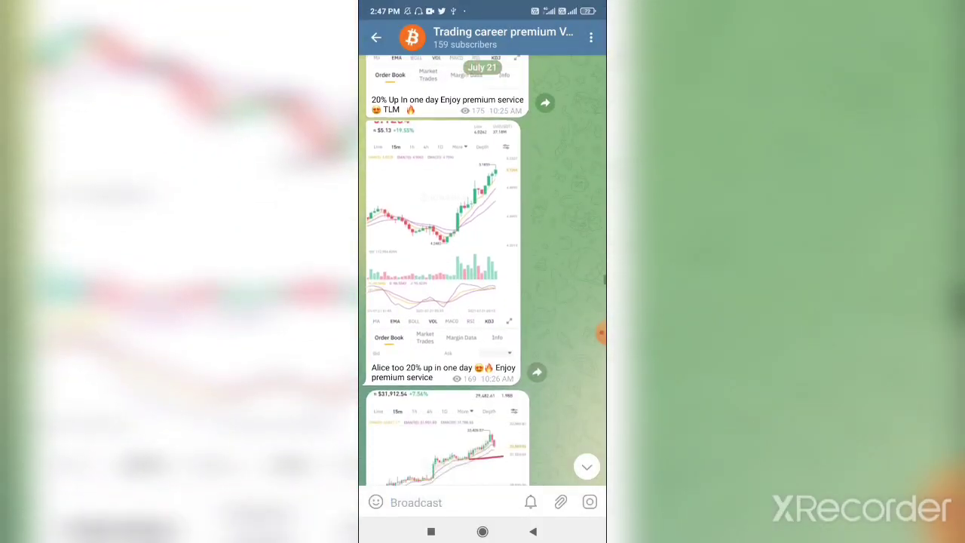
scroll(down, 3)
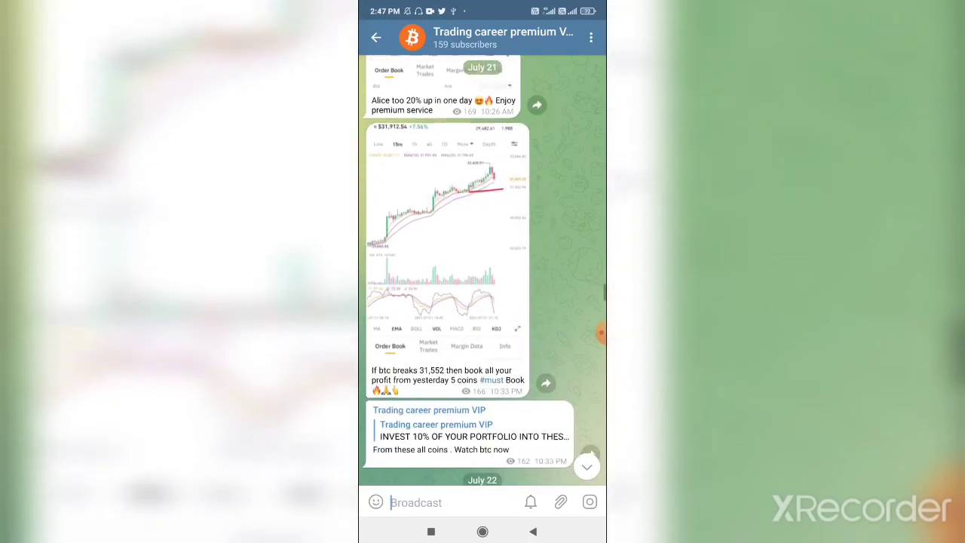
scroll(up, 3)
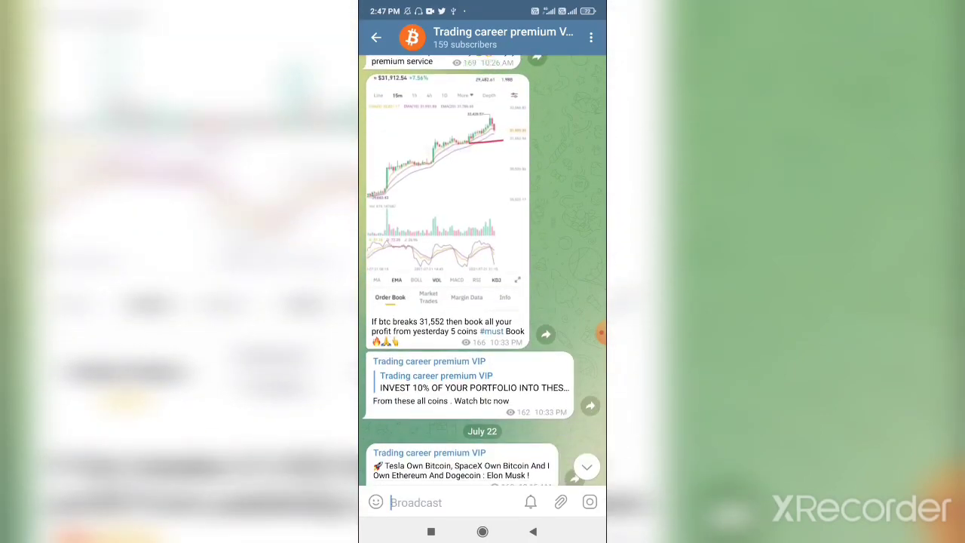
scroll(down, 3)
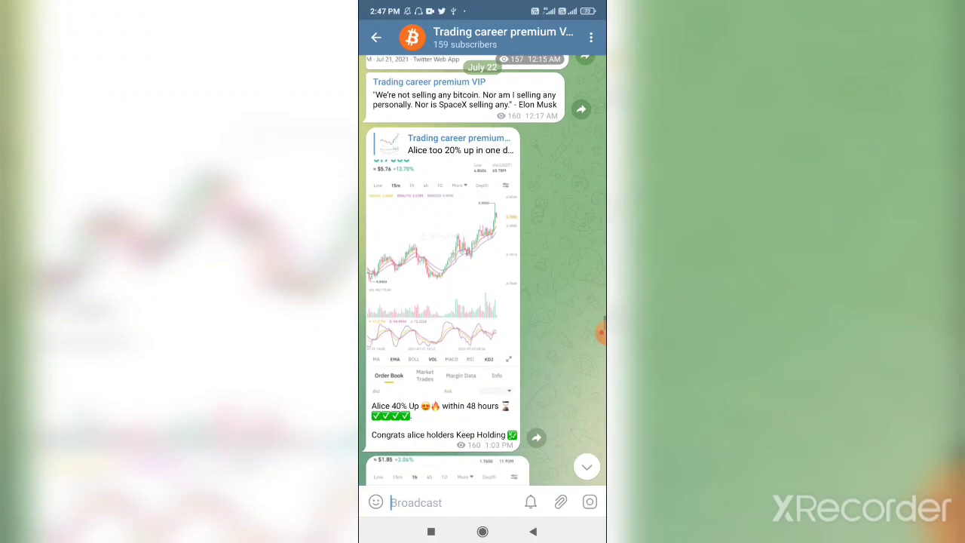
scroll(down, 3)
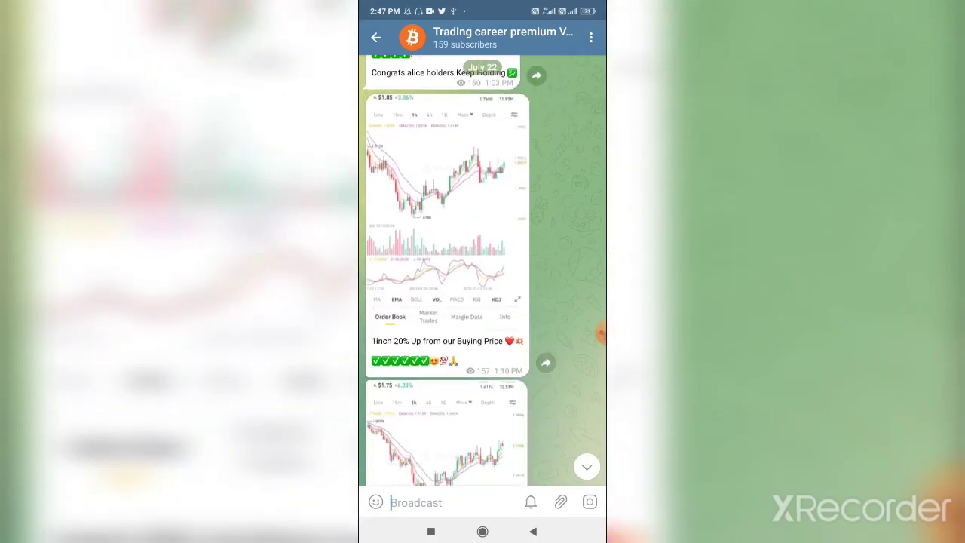
Continue through the channel's SXP target posts and return to the chat list.
click(445, 226)
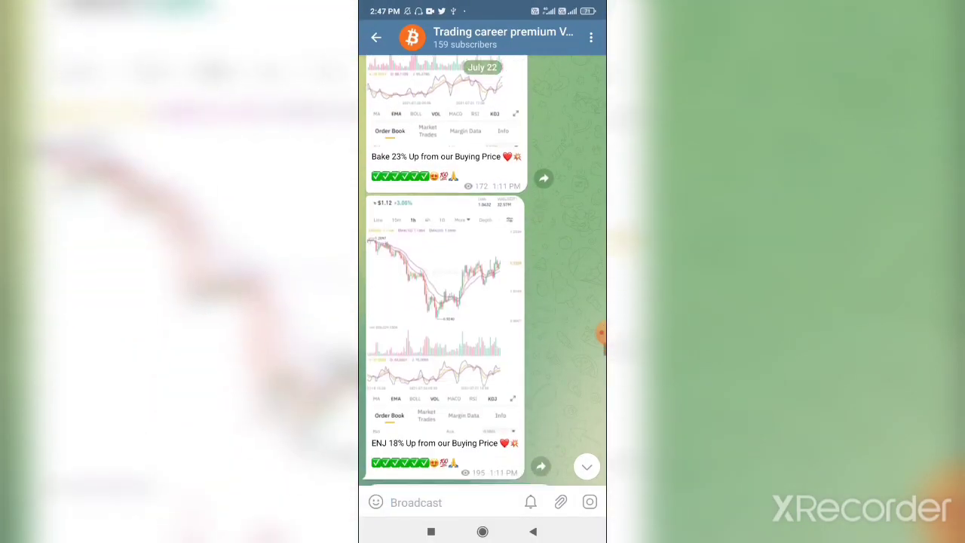
scroll(down, 3)
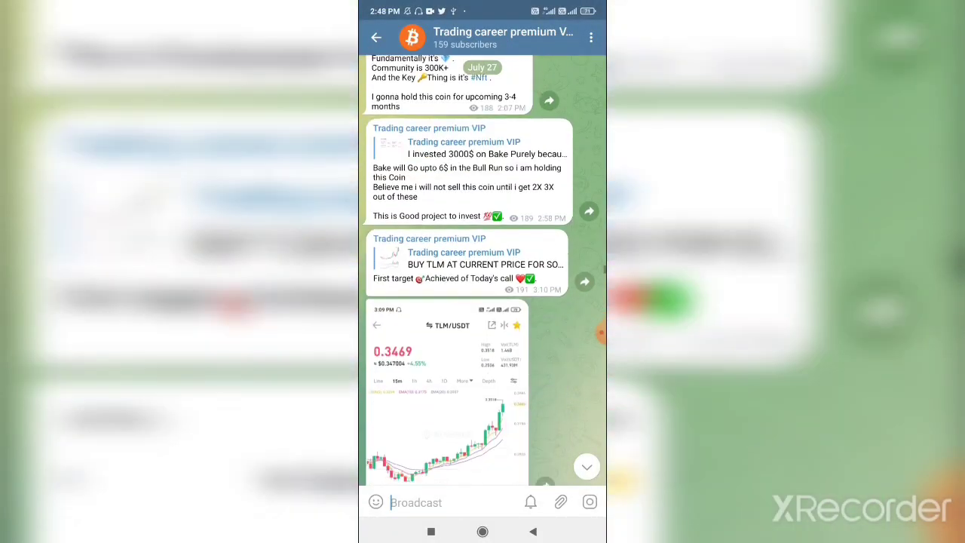
scroll(down, 3)
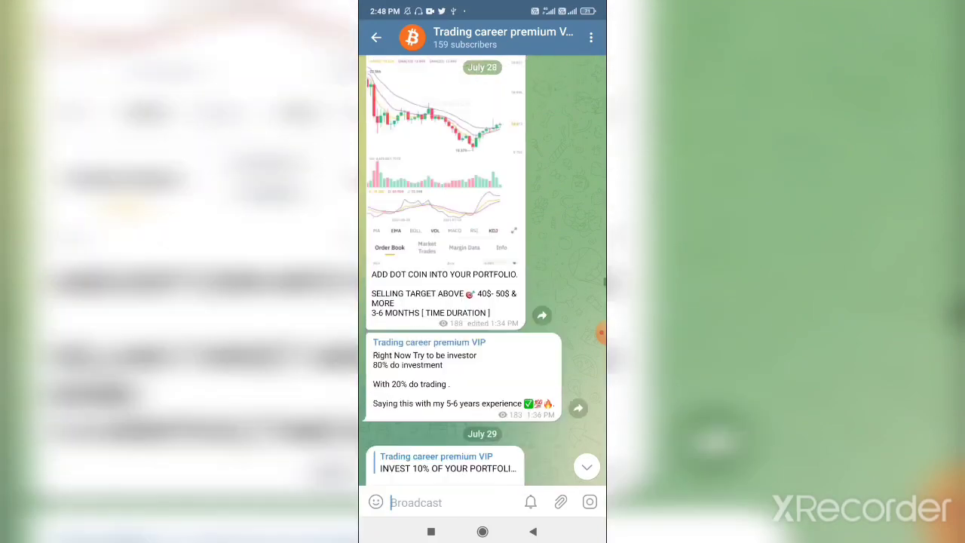
scroll(down, 3)
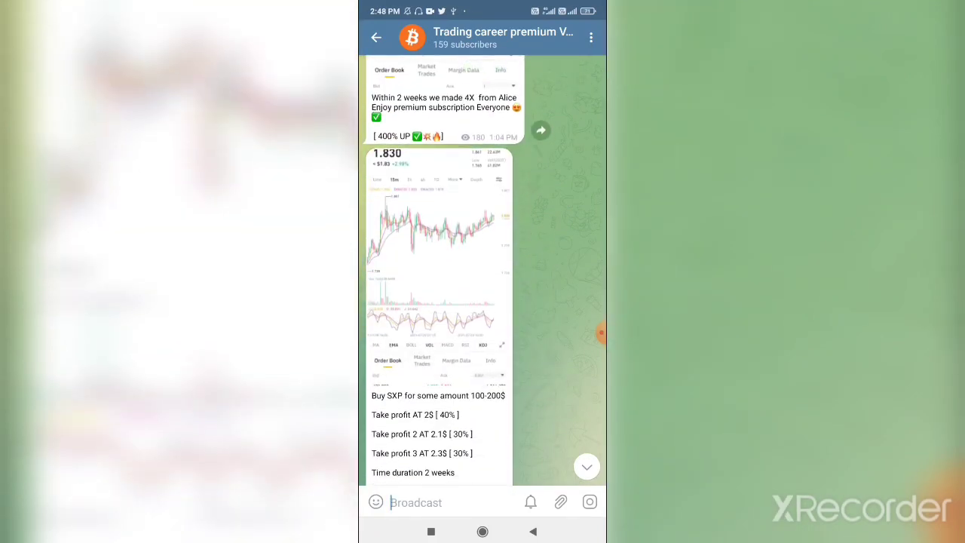
scroll(down, 3)
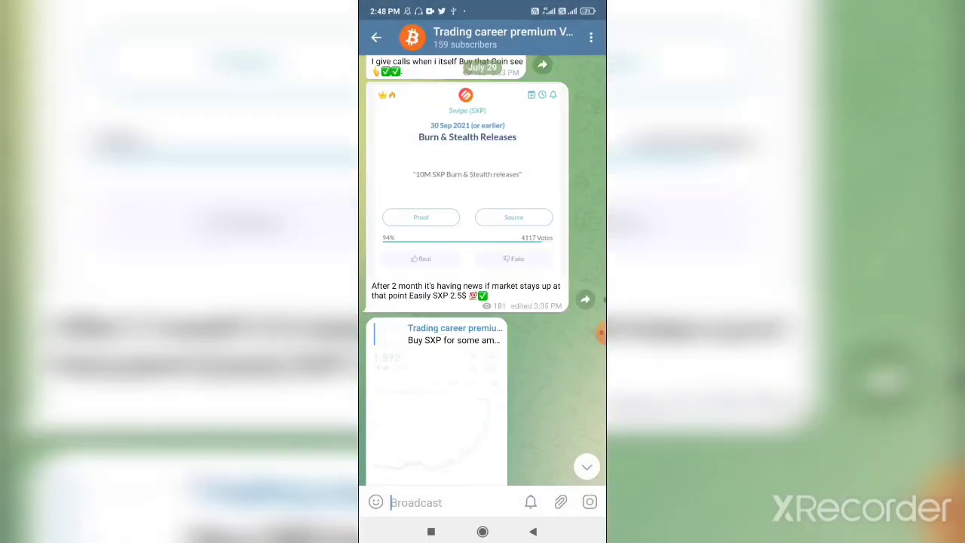
scroll(down, 3)
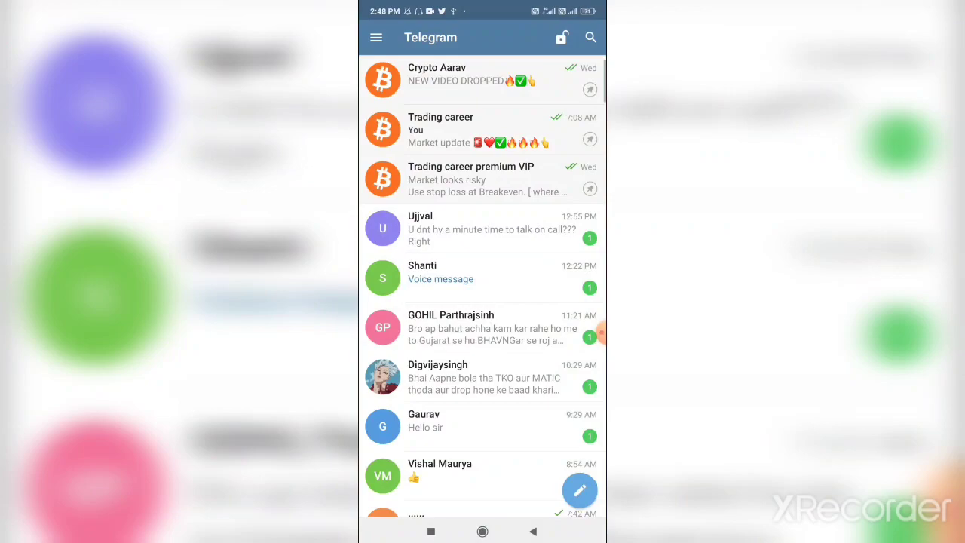
Open the Crypto Aarav channel, review its August premium-results posts, then go back.
click(438, 78)
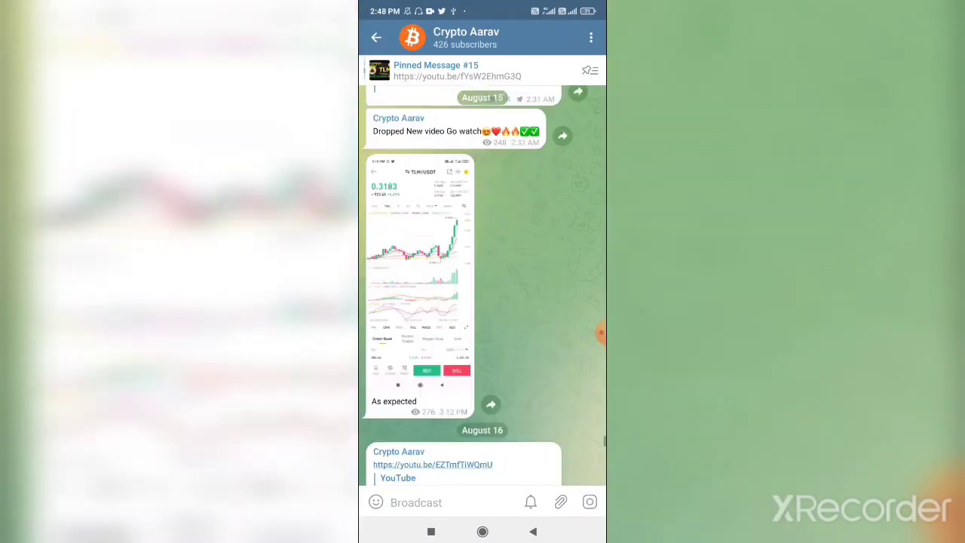
scroll(down, 3)
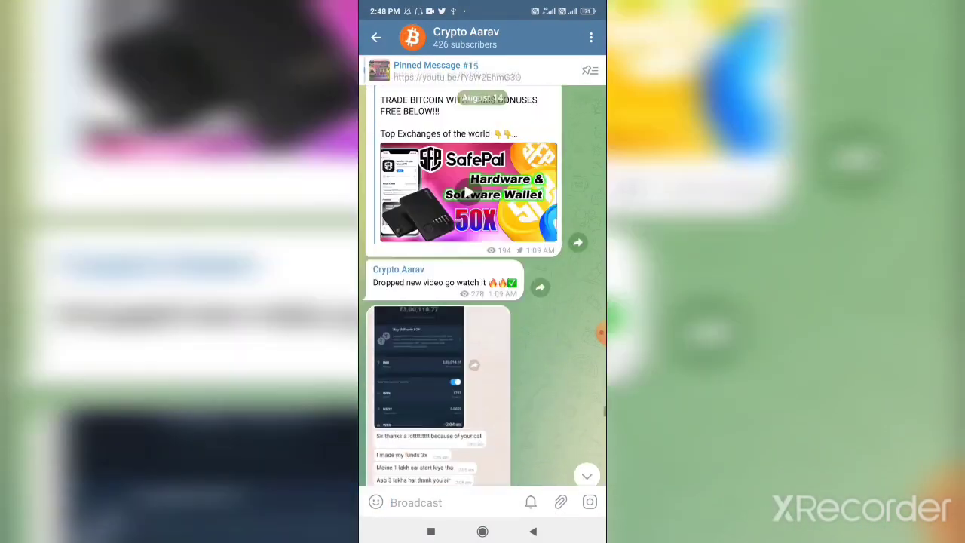
scroll(down, 3)
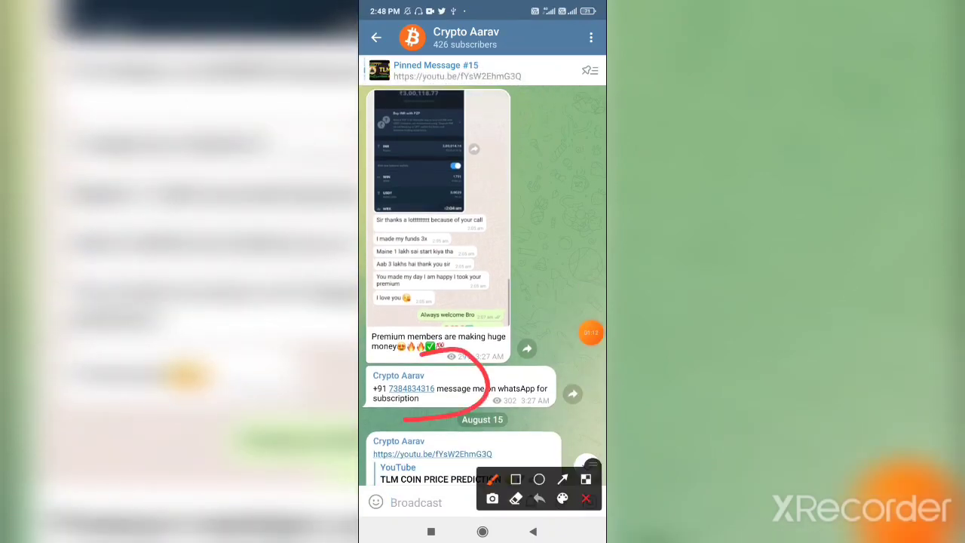
click(377, 37)
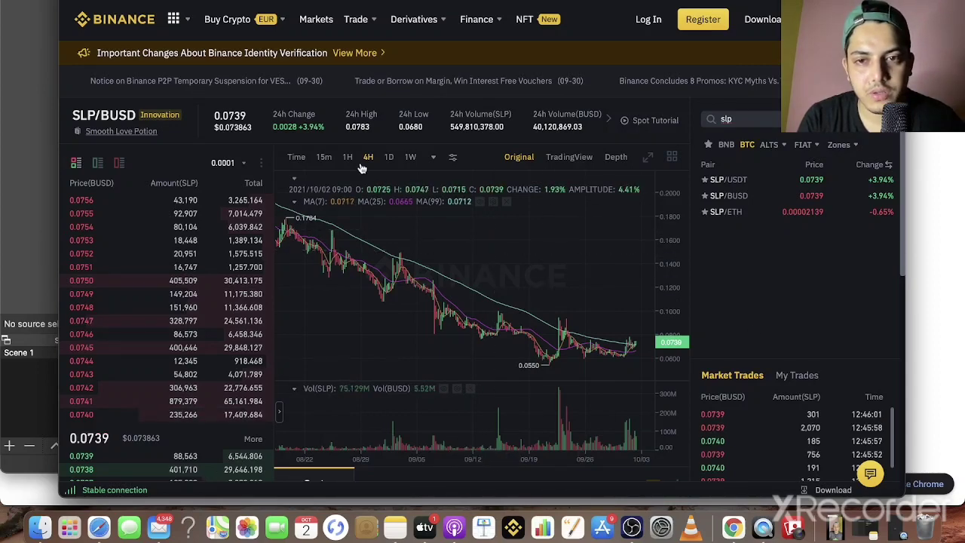
Show the Binance SLP/BUSD chart as daily candles and open a new Safari tab.
click(390, 157)
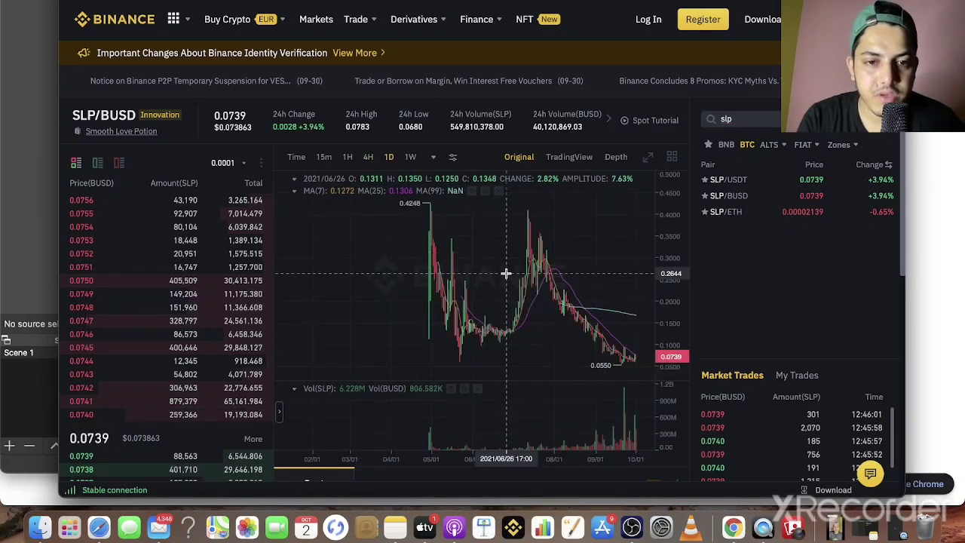
mouse_move(450, 273)
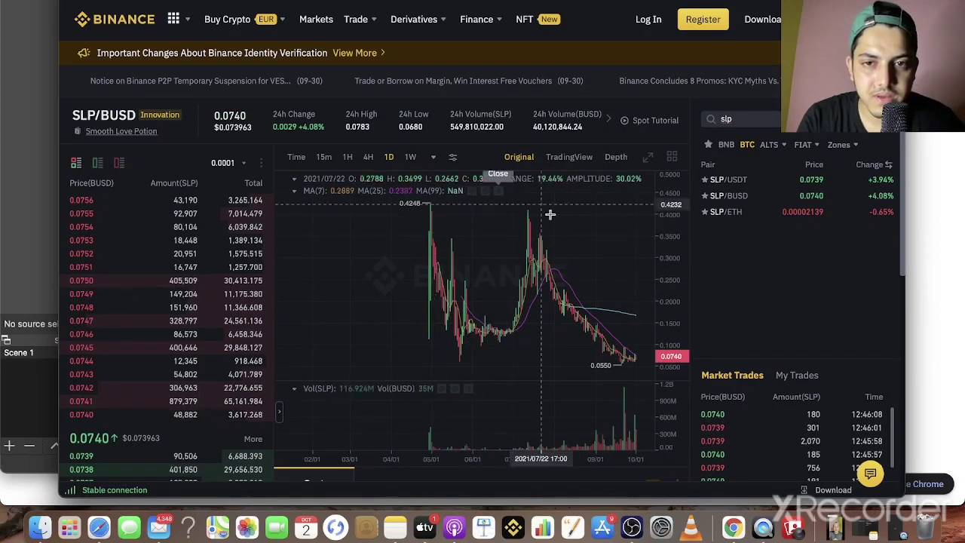
click(347, 157)
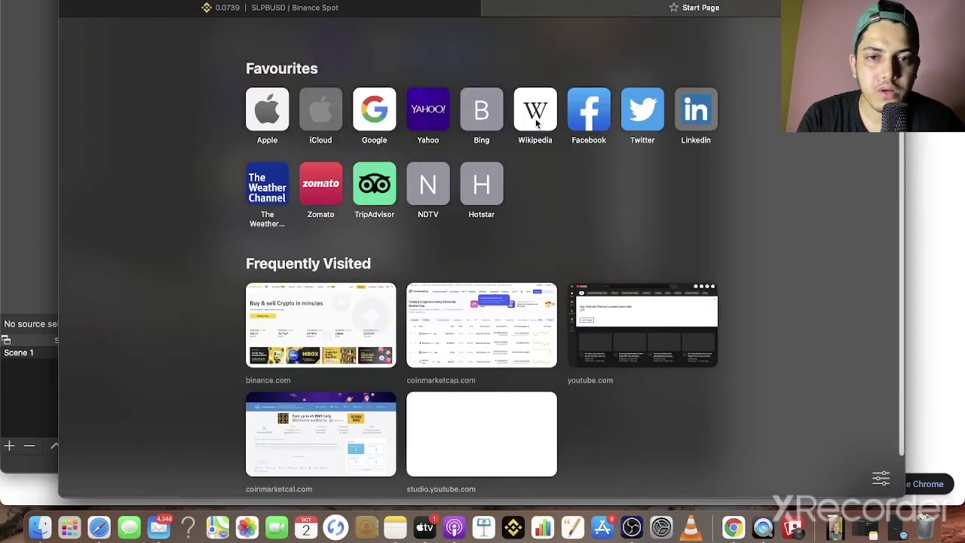
Open CoinMarketCap, search 'slp' and open the Smooth Love Potion coin page.
click(481, 326)
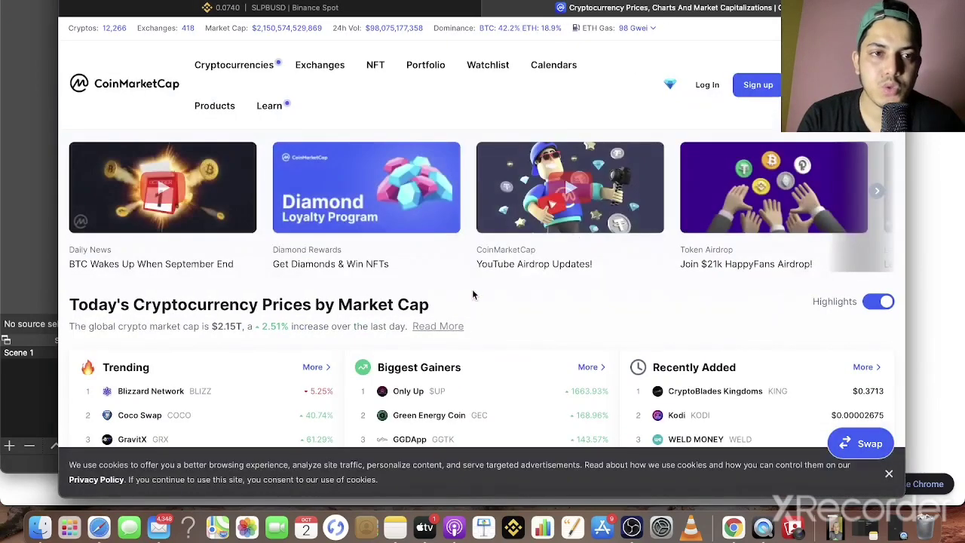
click(670, 85)
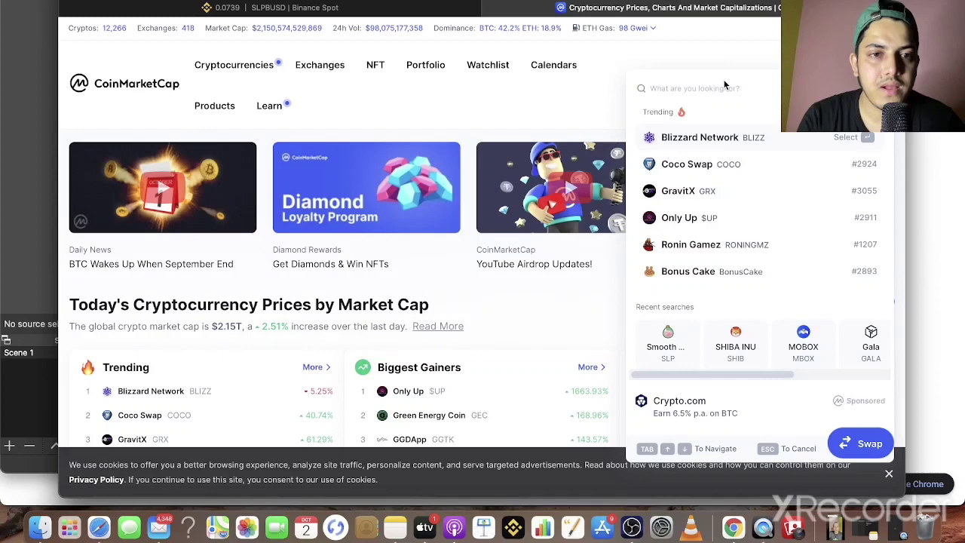
text(s)
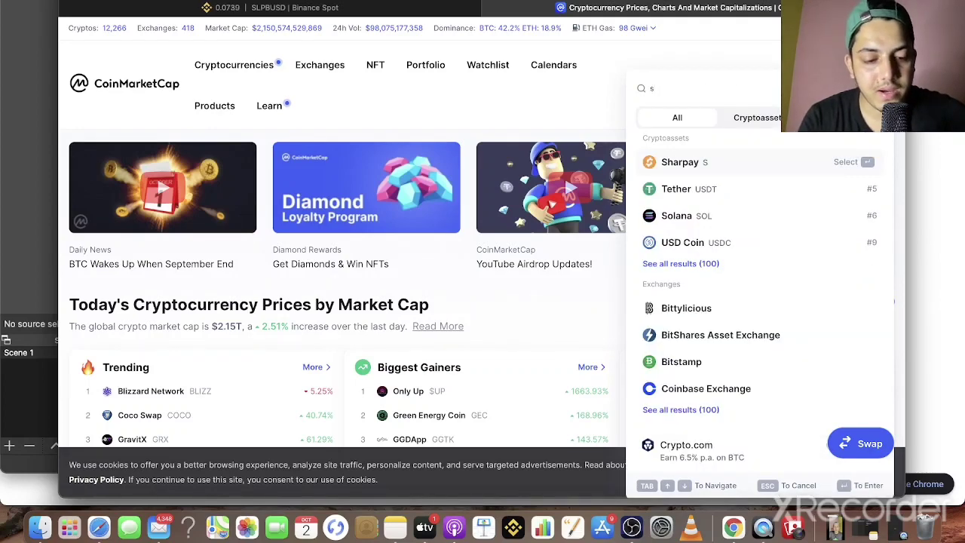
text(lp)
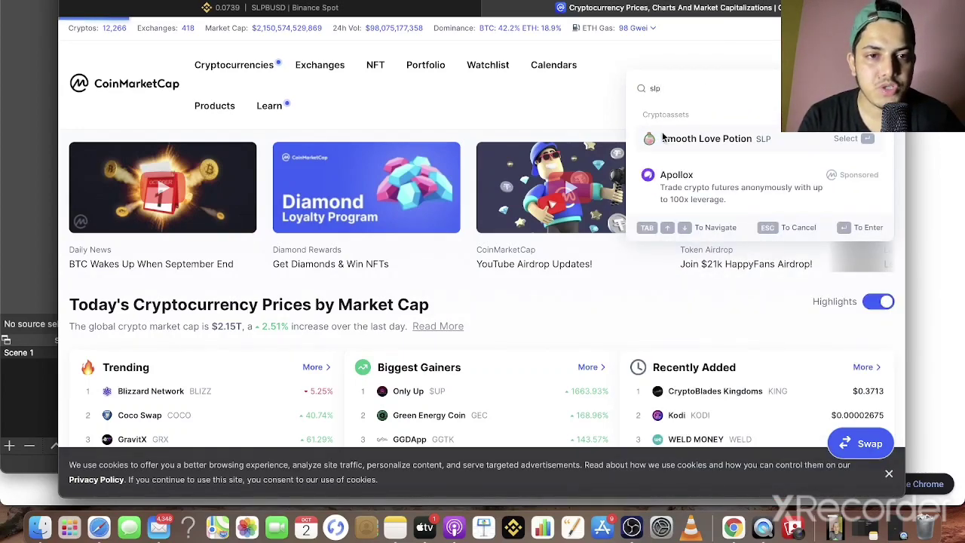
click(706, 139)
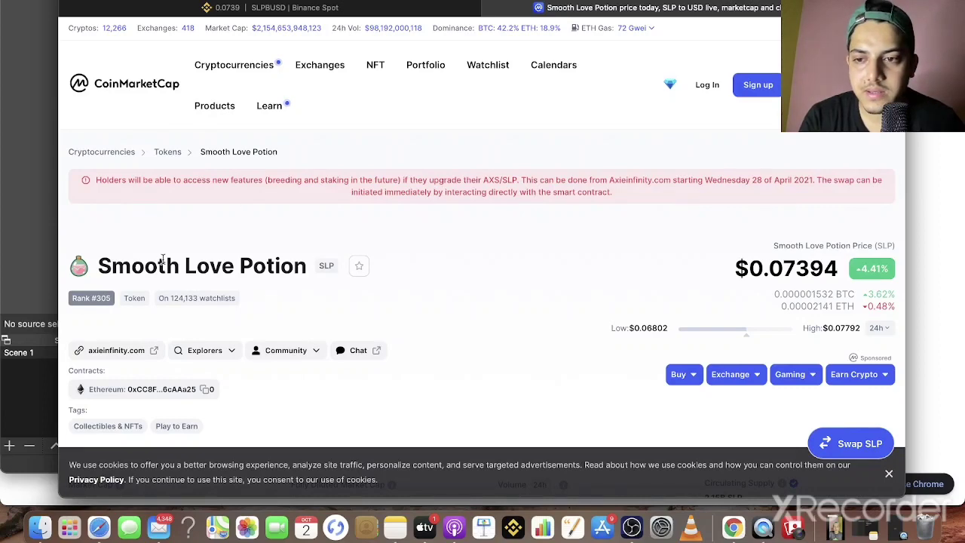
mouse_move(157, 292)
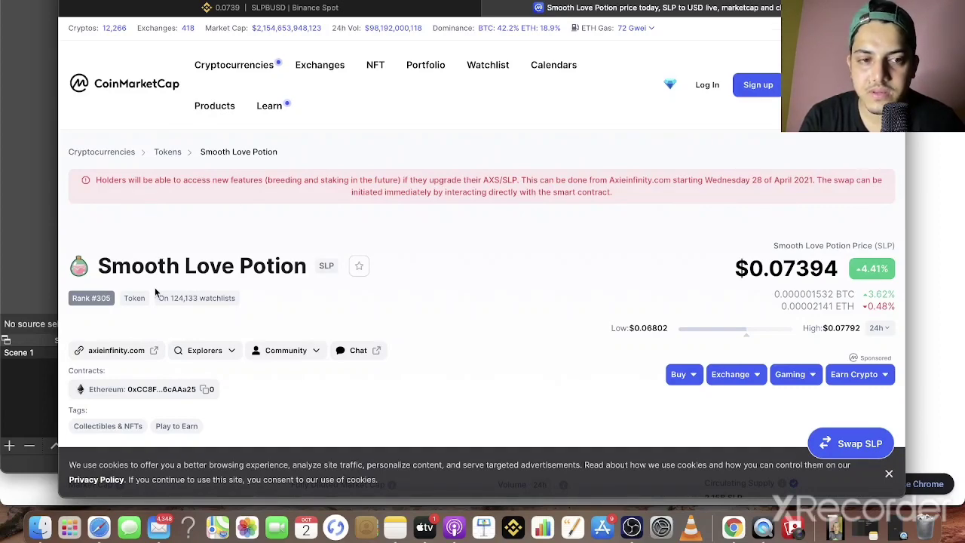
Bring SLP's market cap, volume and circulating supply stats into view.
scroll(down, 3)
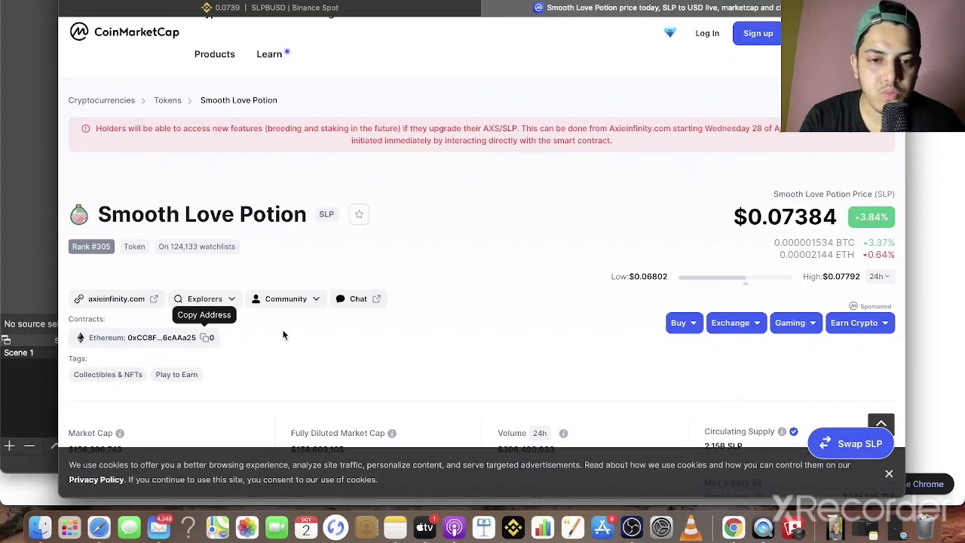
scroll(down, 3)
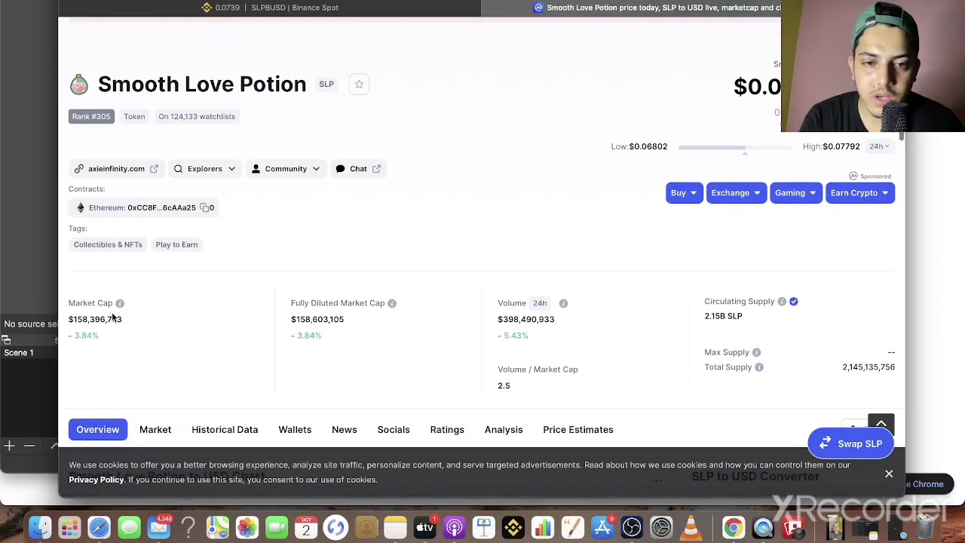
mouse_move(618, 315)
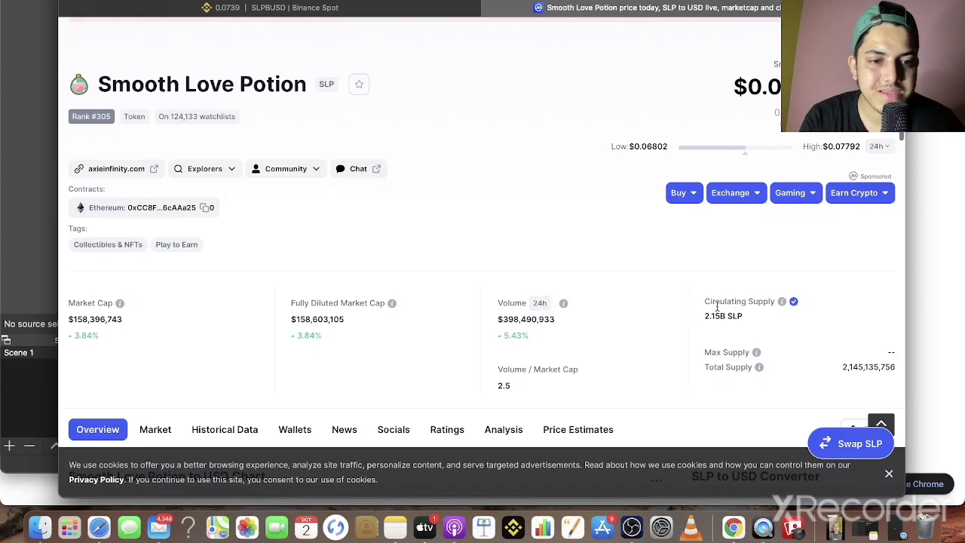
scroll(down, 3)
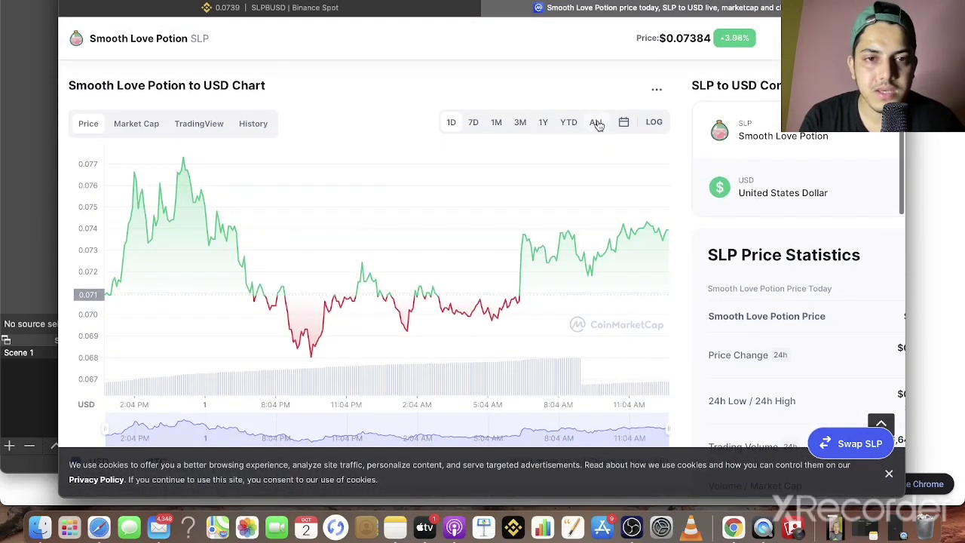
Switch the Smooth Love Potion chart to the ALL range showing its June 2021 peak.
click(596, 121)
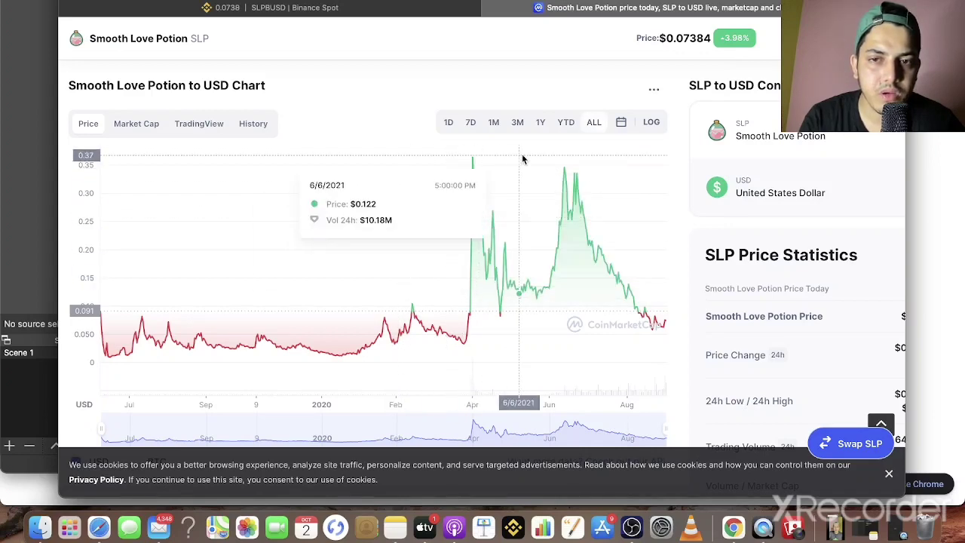
mouse_move(468, 319)
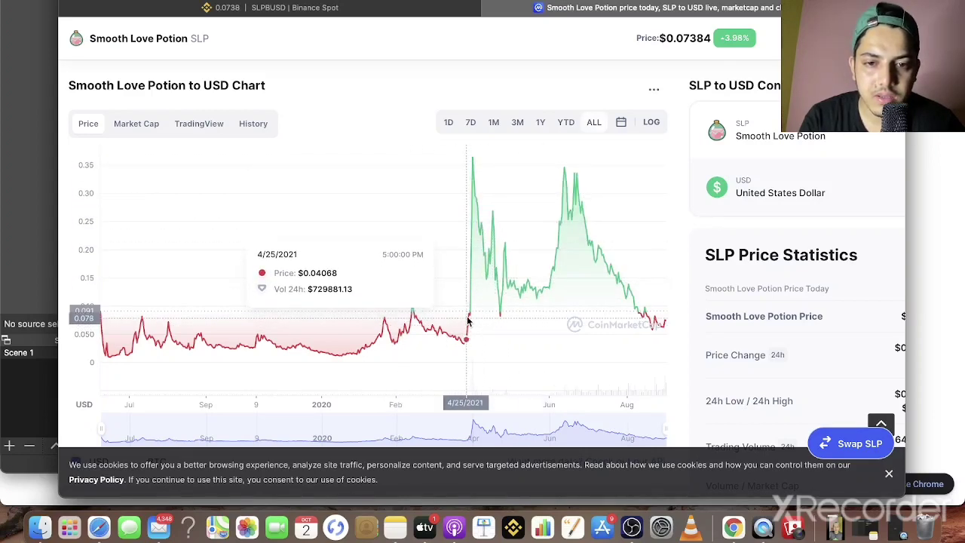
mouse_move(473, 160)
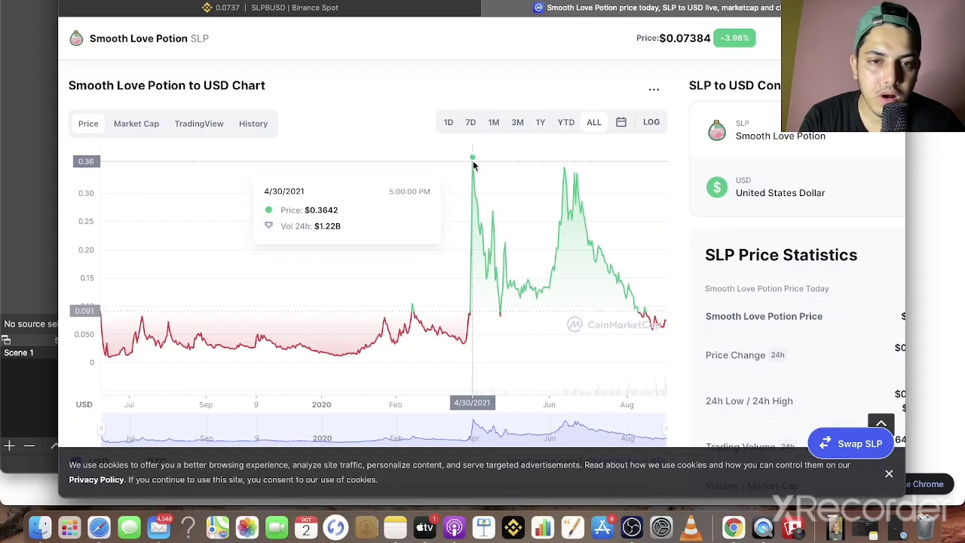
mouse_move(527, 332)
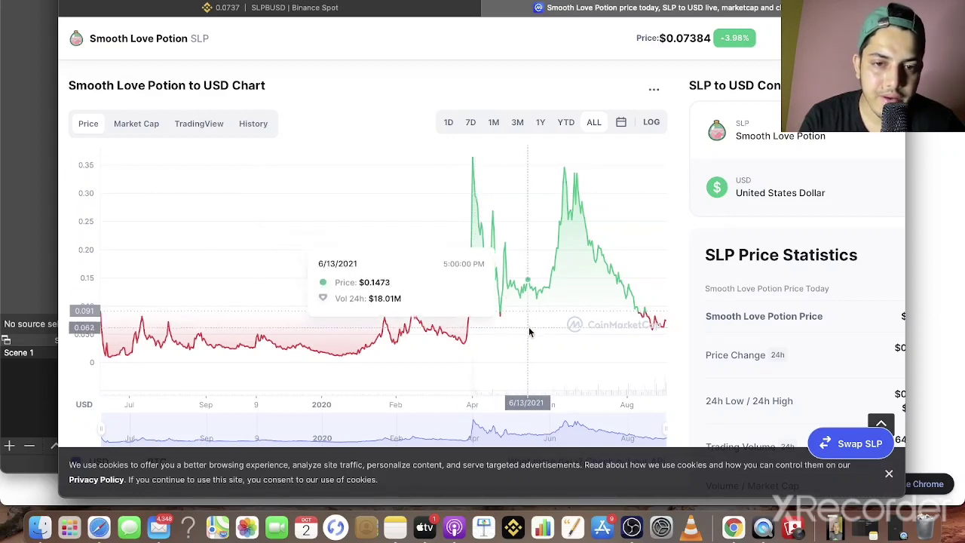
mouse_move(632, 331)
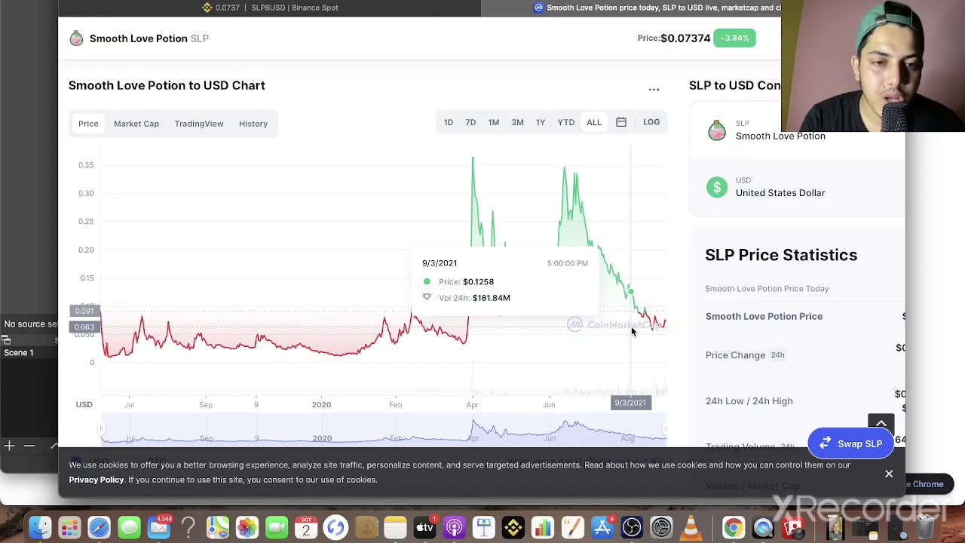
mouse_move(625, 295)
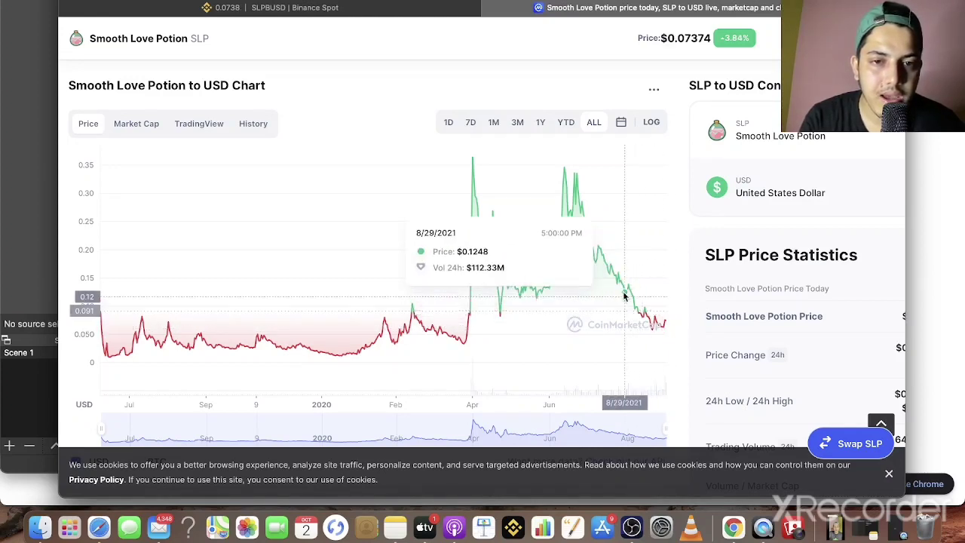
mouse_move(575, 180)
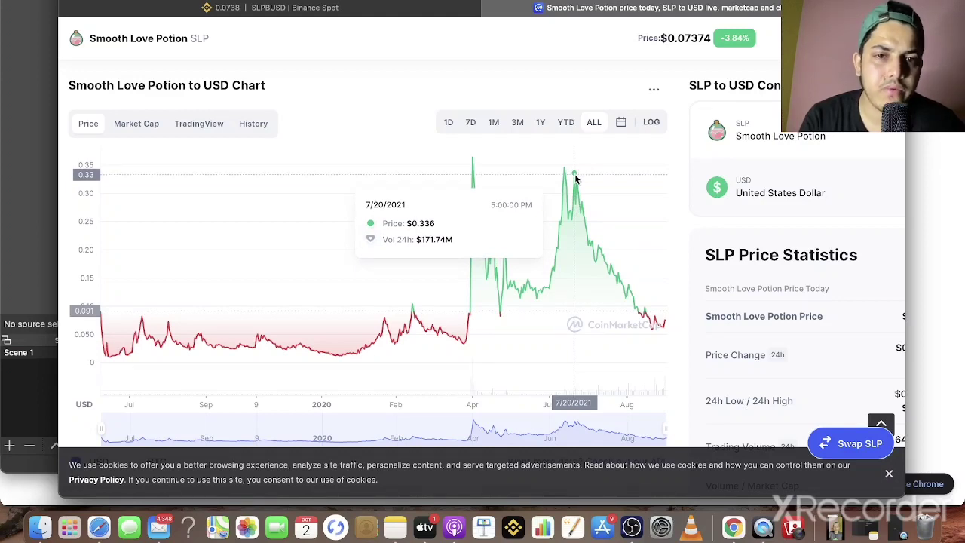
mouse_move(662, 317)
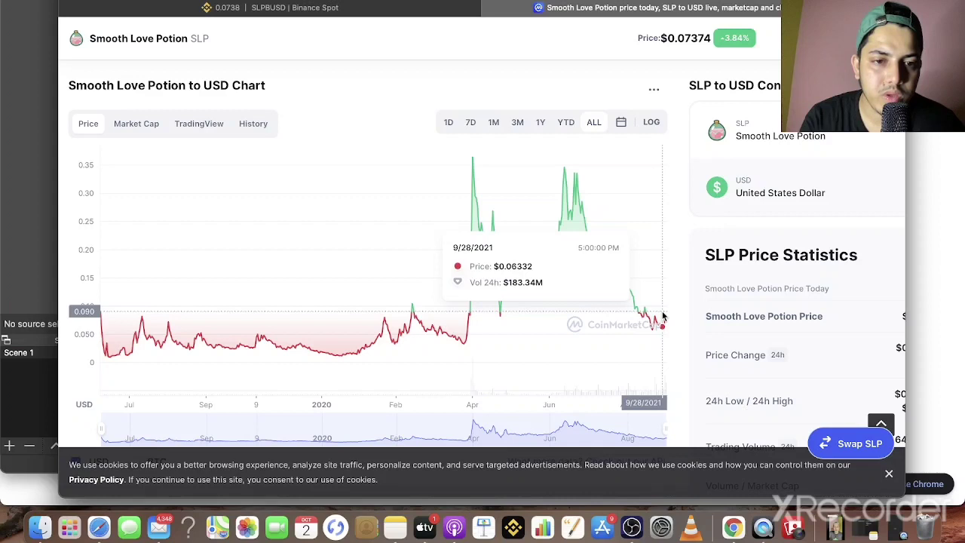
mouse_move(663, 317)
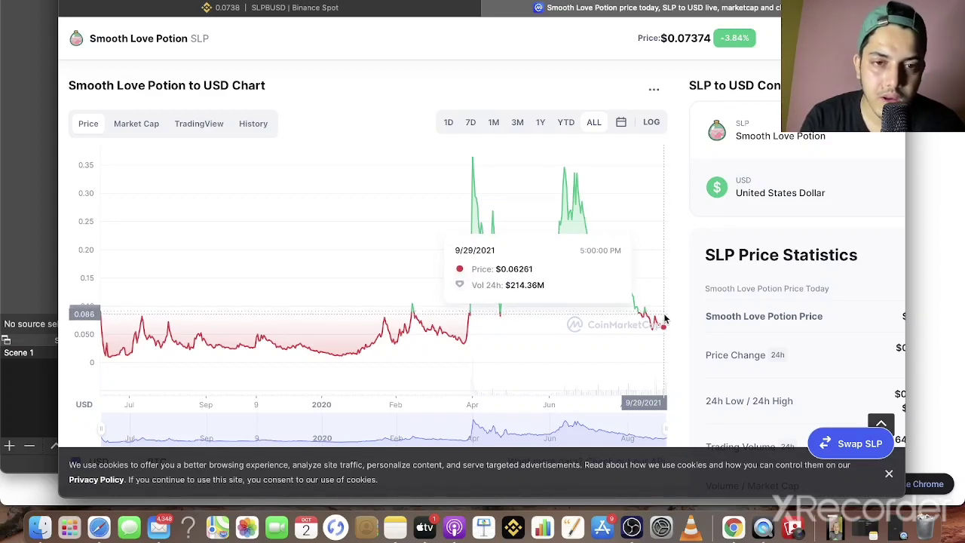
mouse_move(652, 270)
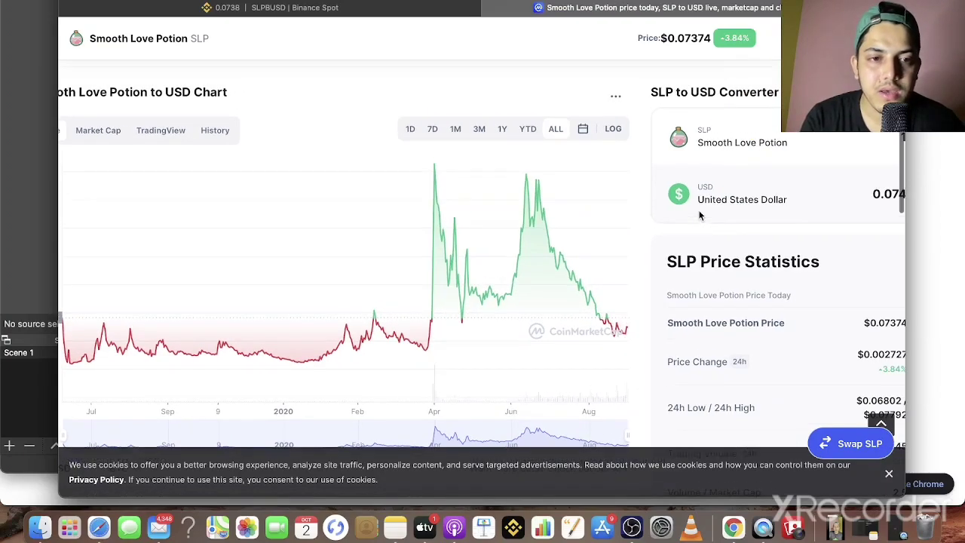
Scroll through all 45 Smooth Love Potion market pairs to the last listed exchange.
scroll(down, 3)
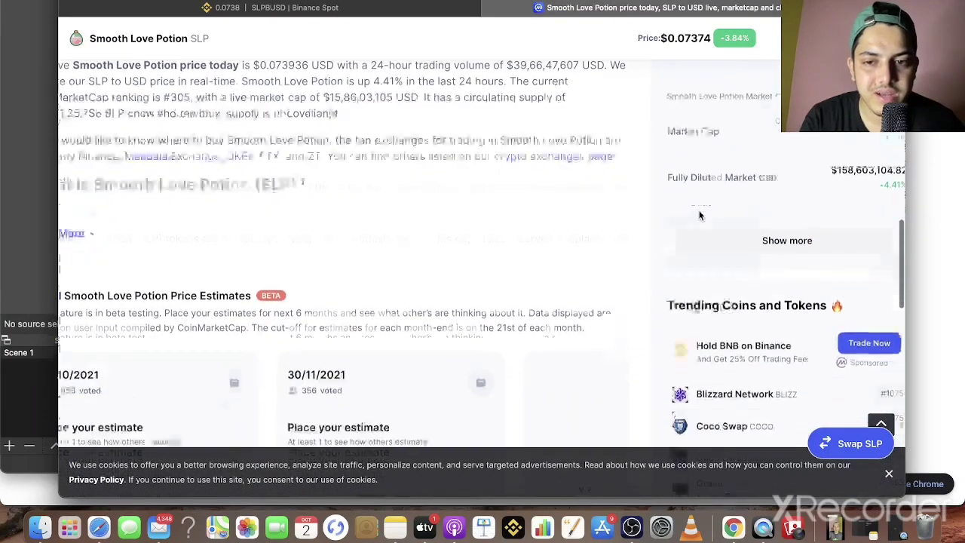
scroll(down, 3)
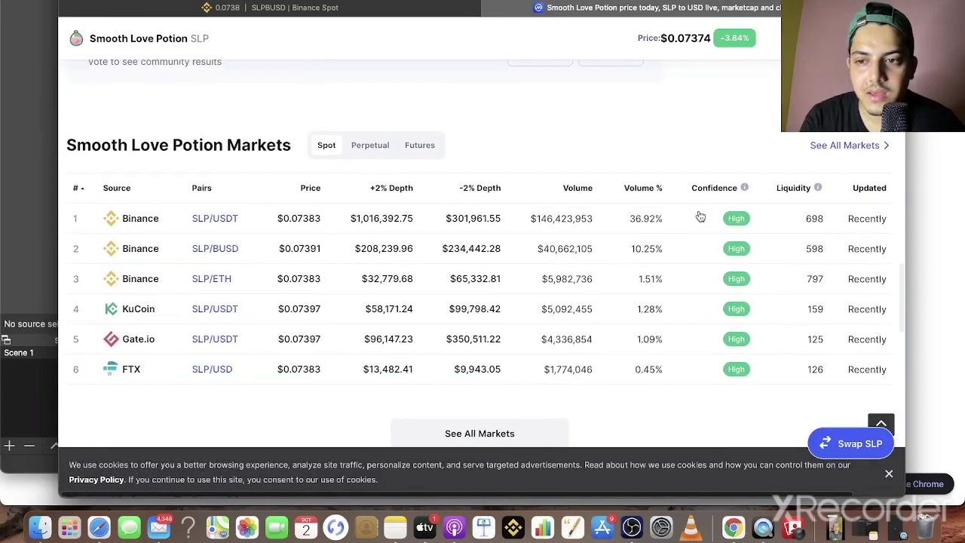
scroll(down, 3)
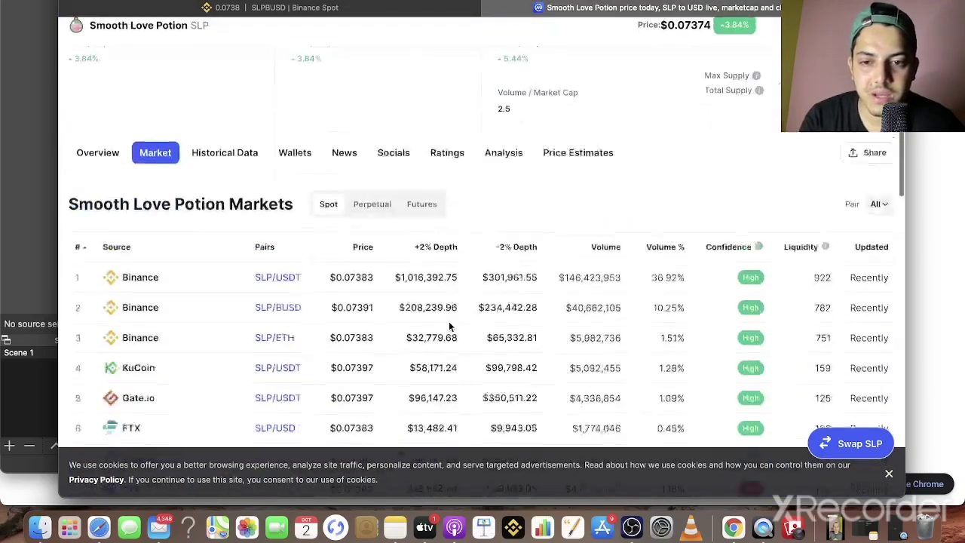
scroll(down, 3)
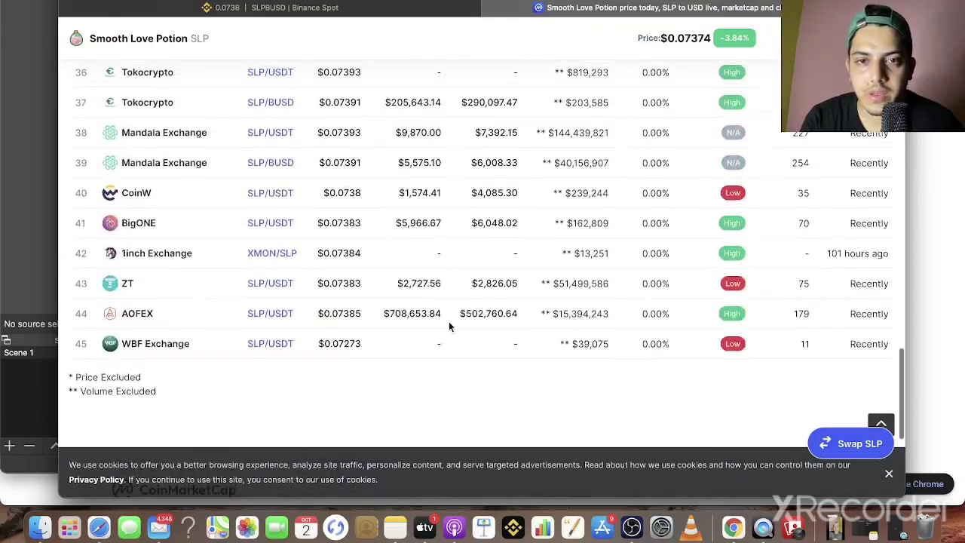
scroll(up, 3)
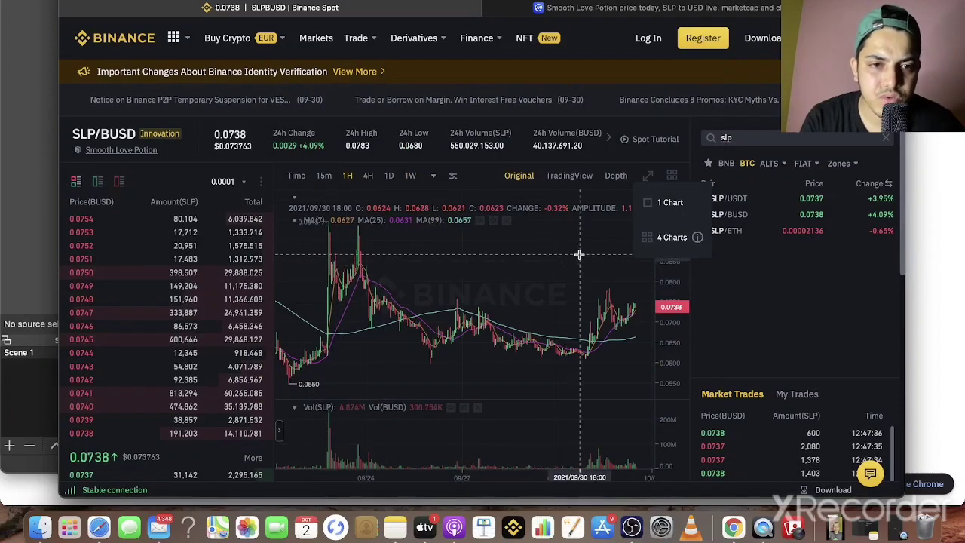
Set the Binance SLP/BUSD chart to a longer interval showing history through October 2021.
click(410, 175)
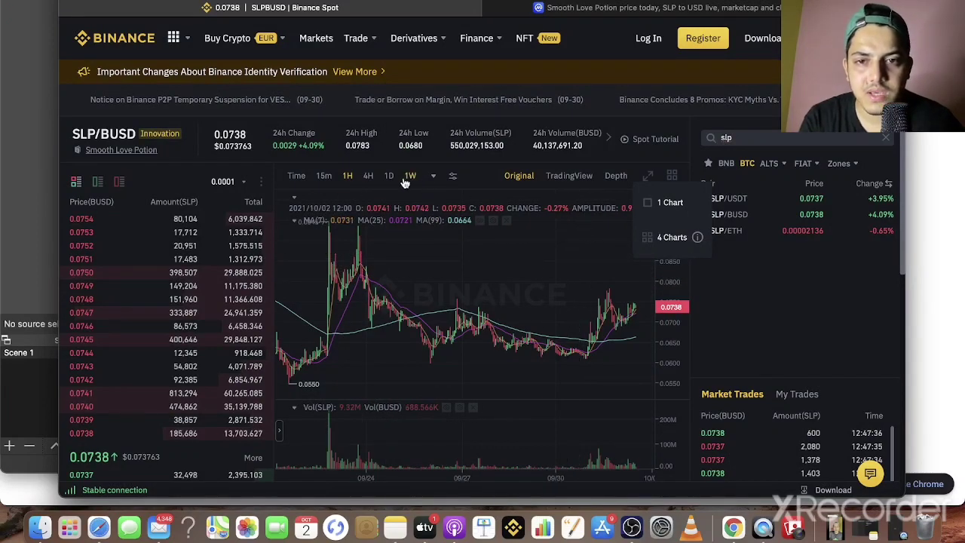
click(390, 175)
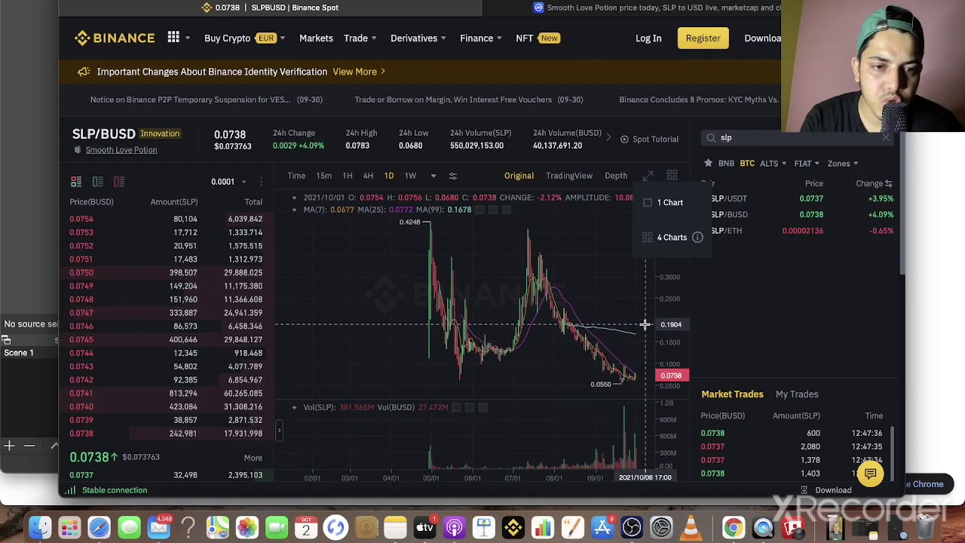
mouse_move(647, 322)
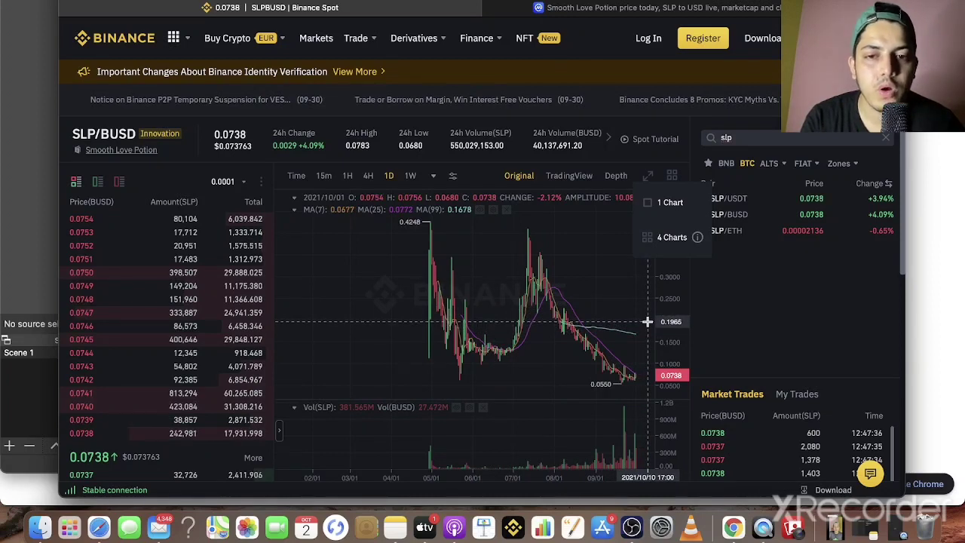